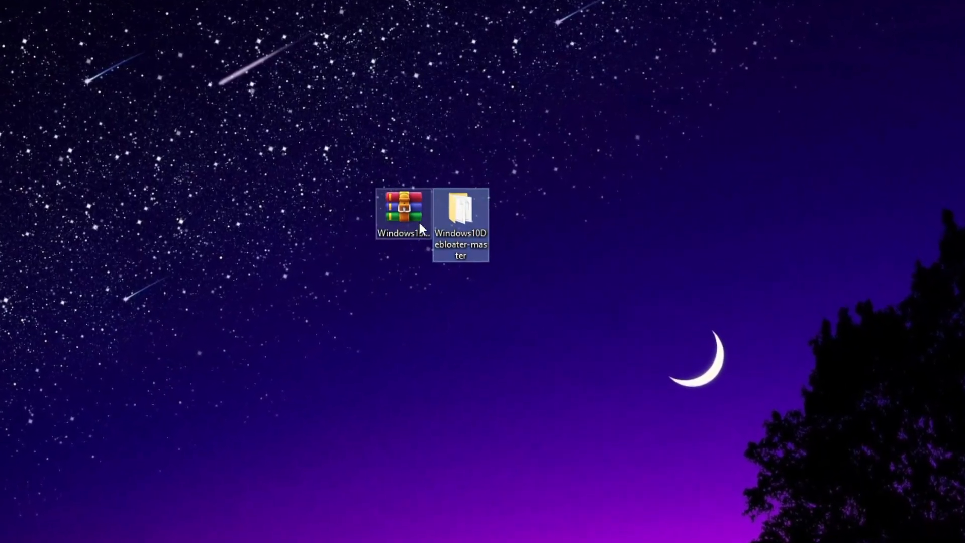
# - Open the Windows10Debloater-master folder and select Windows10DebloaterGUI.ps1
pyautogui.doubleClick(460, 209)
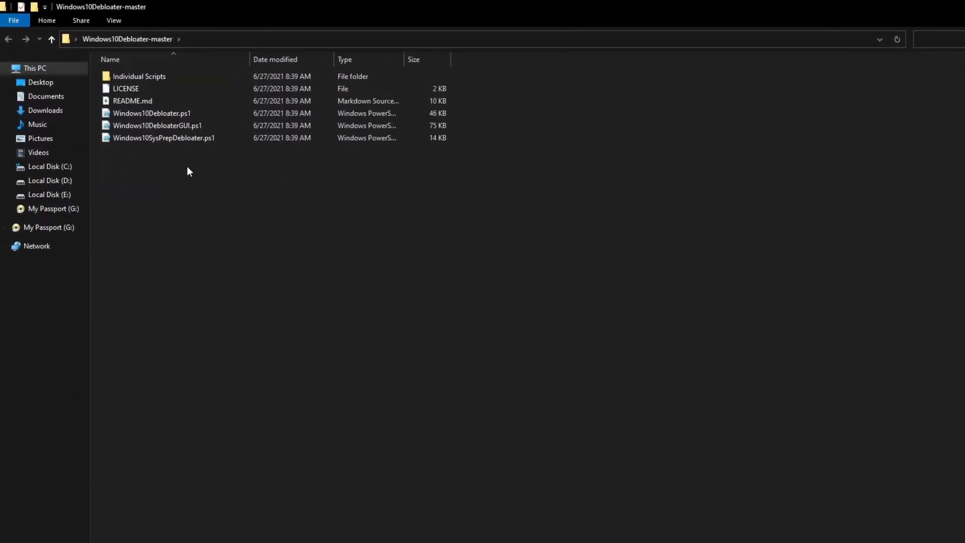
pyautogui.click(170, 137)
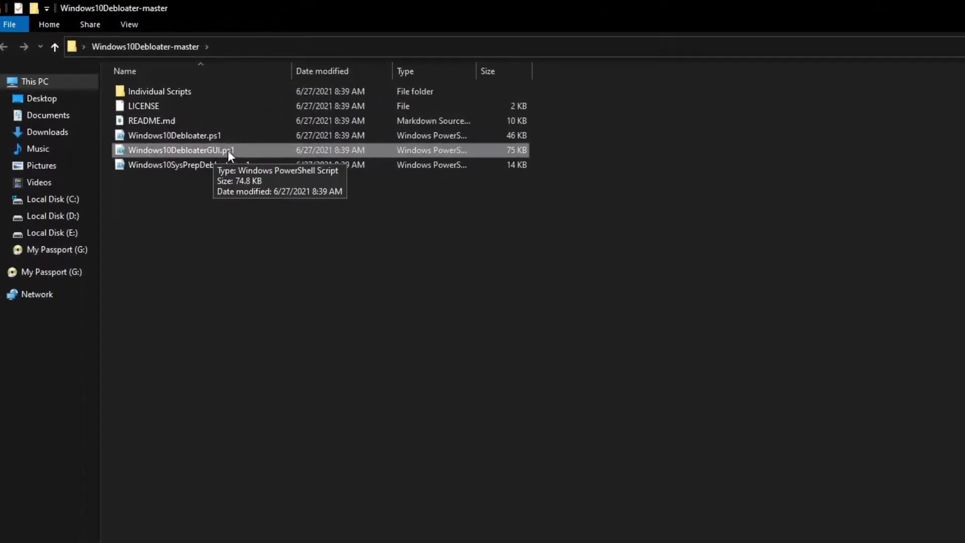
# - Launch Windows10DebloaterGUI.ps1 in an elevated PowerShell window
pyautogui.doubleClick(180, 150)
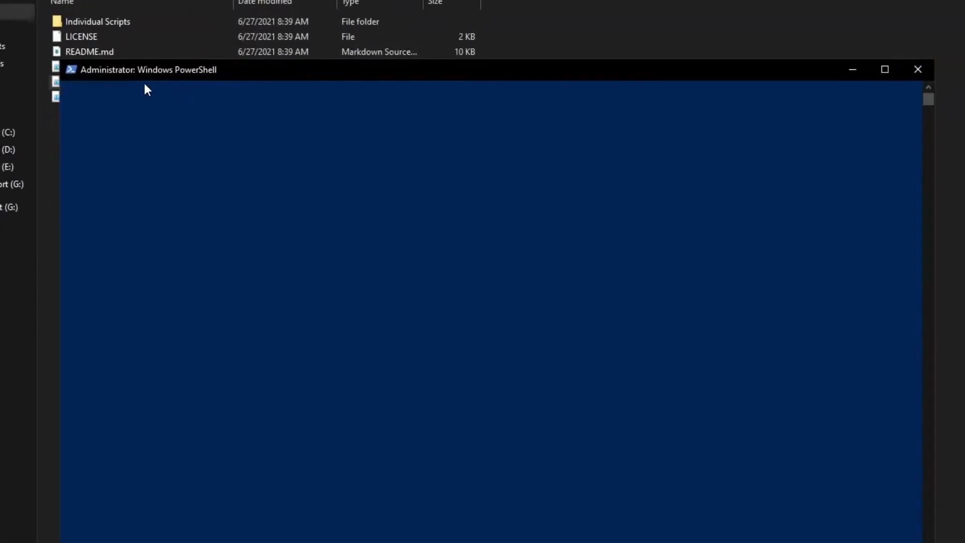
pyautogui.moveTo(186, 75)
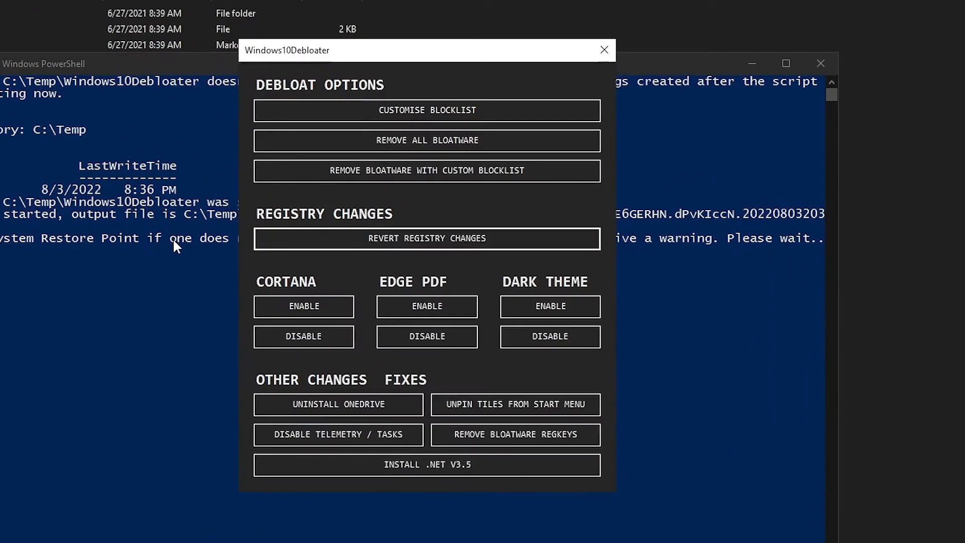
pyautogui.moveTo(427, 140)
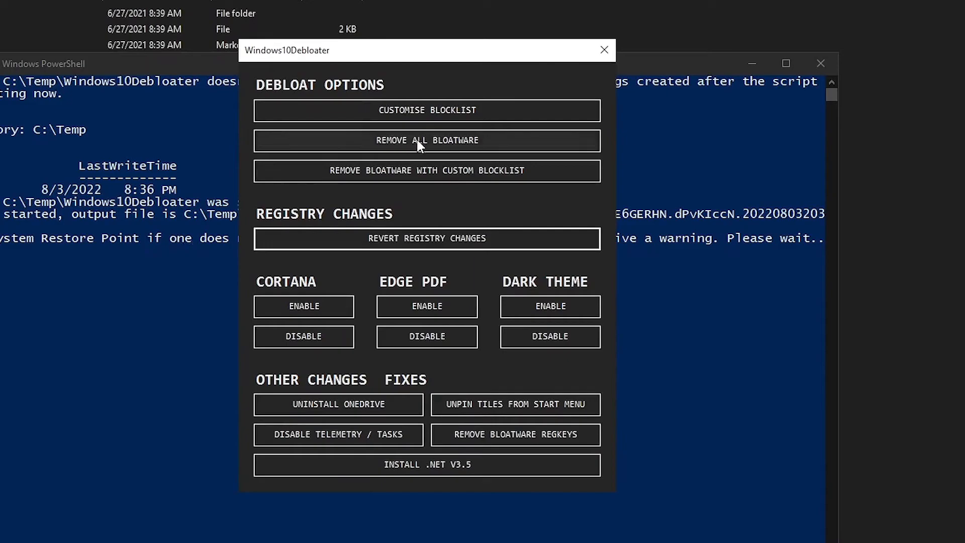
pyautogui.moveTo(496, 144)
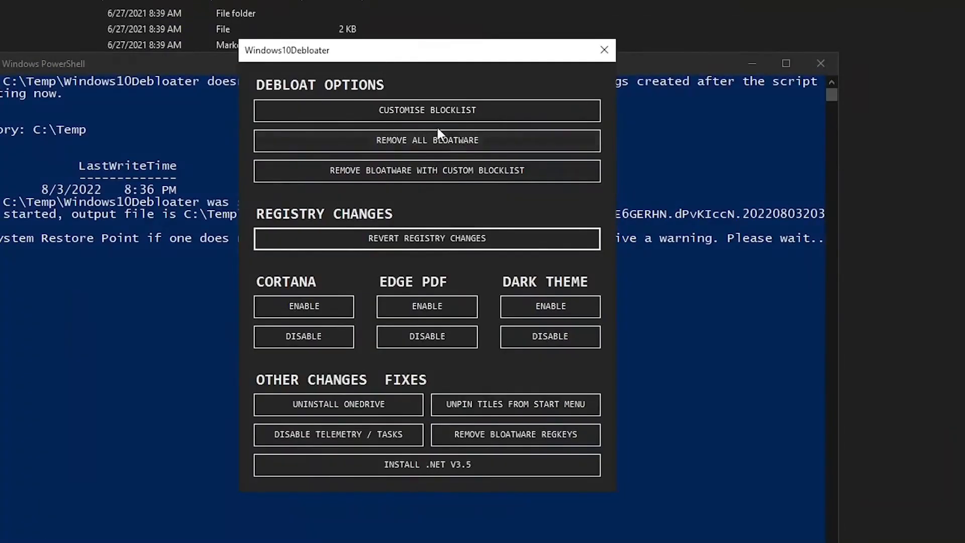
pyautogui.moveTo(497, 116)
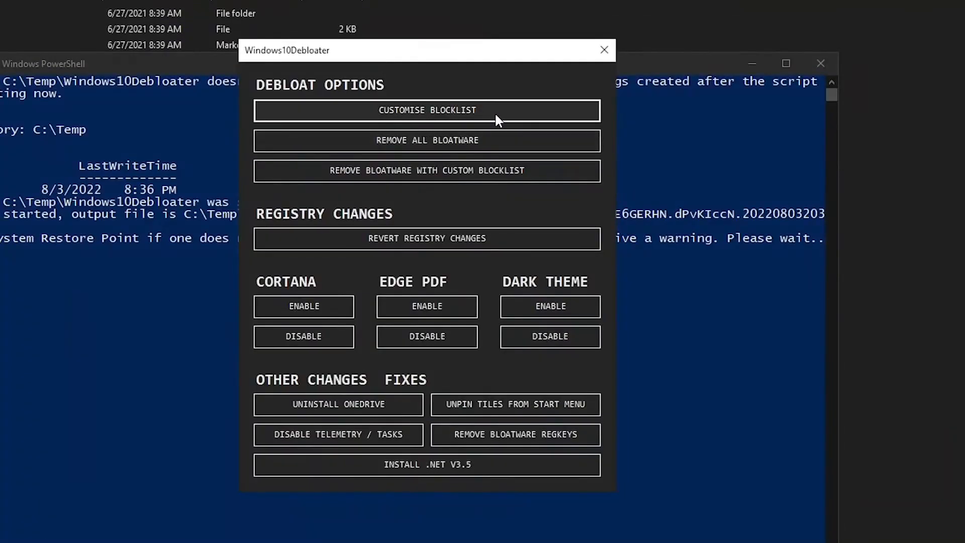
# - Review the app checkboxes under Customise Blocklist and save them to custom-lists.ps1
pyautogui.click(427, 110)
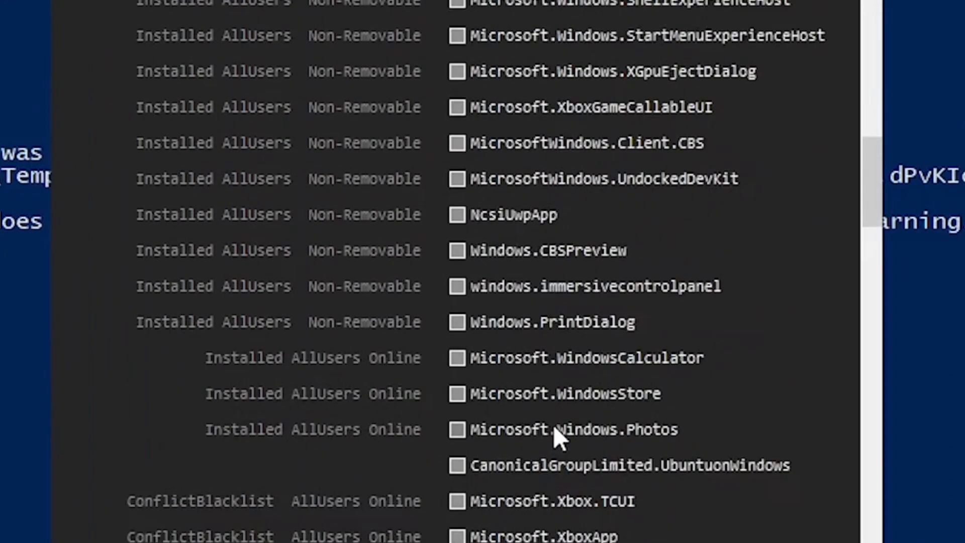
pyautogui.scroll(-3)
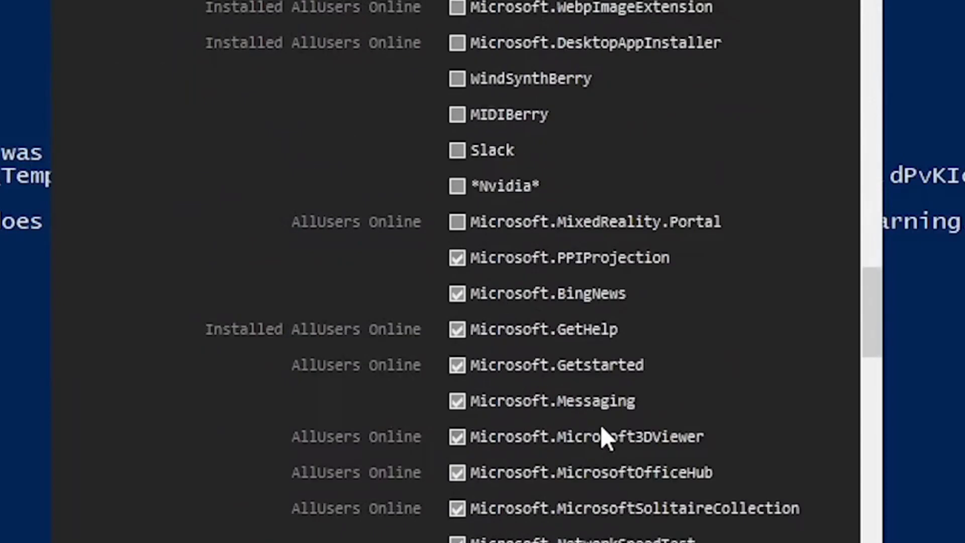
pyautogui.scroll(-3)
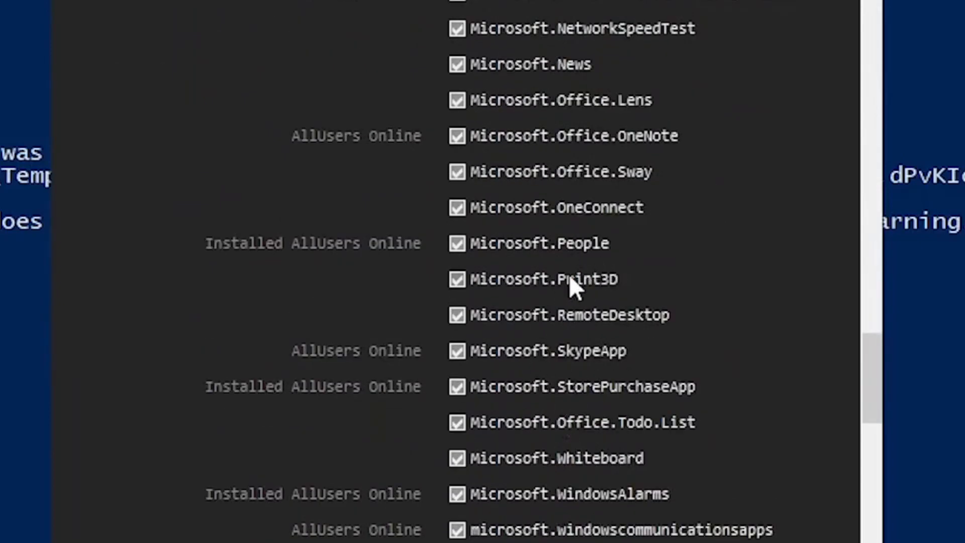
pyautogui.scroll(3)
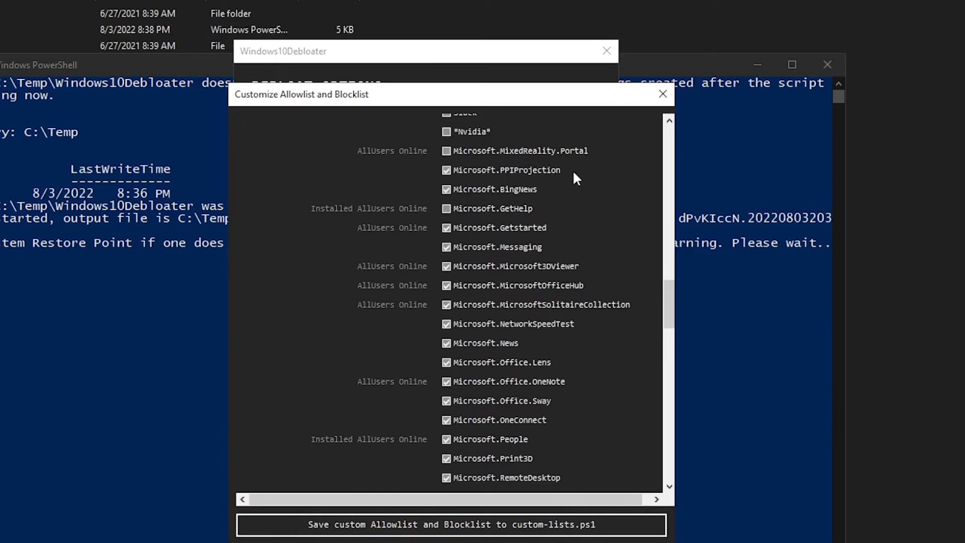
pyautogui.click(662, 94)
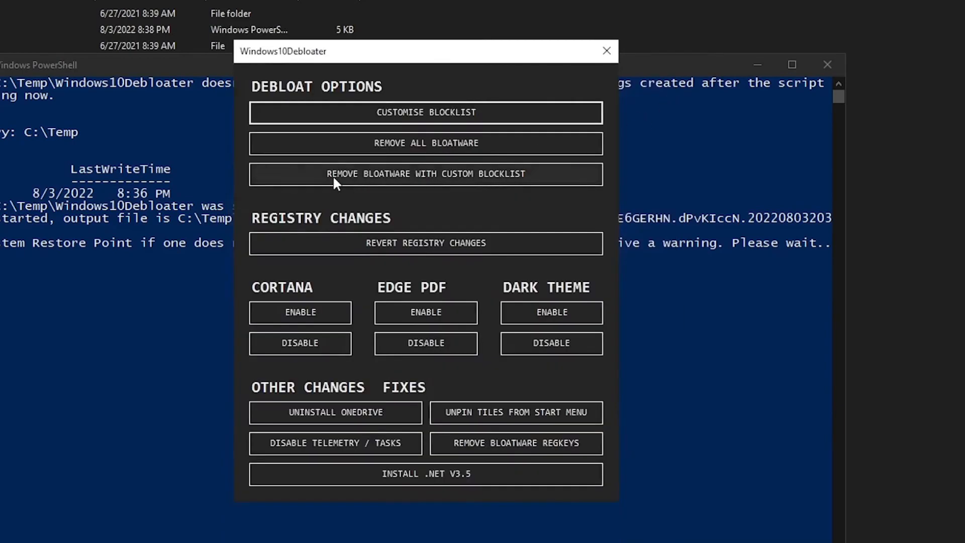
pyautogui.moveTo(510, 183)
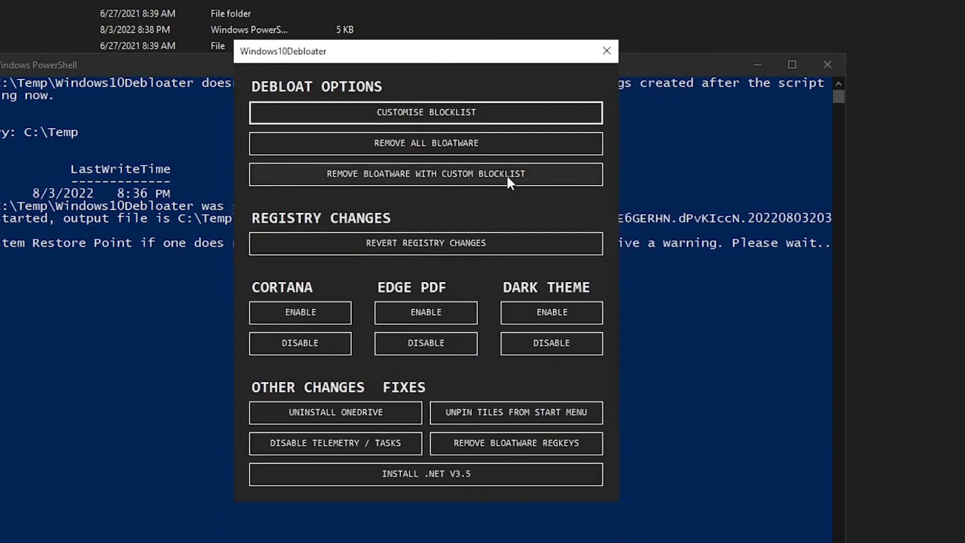
pyautogui.moveTo(438, 214)
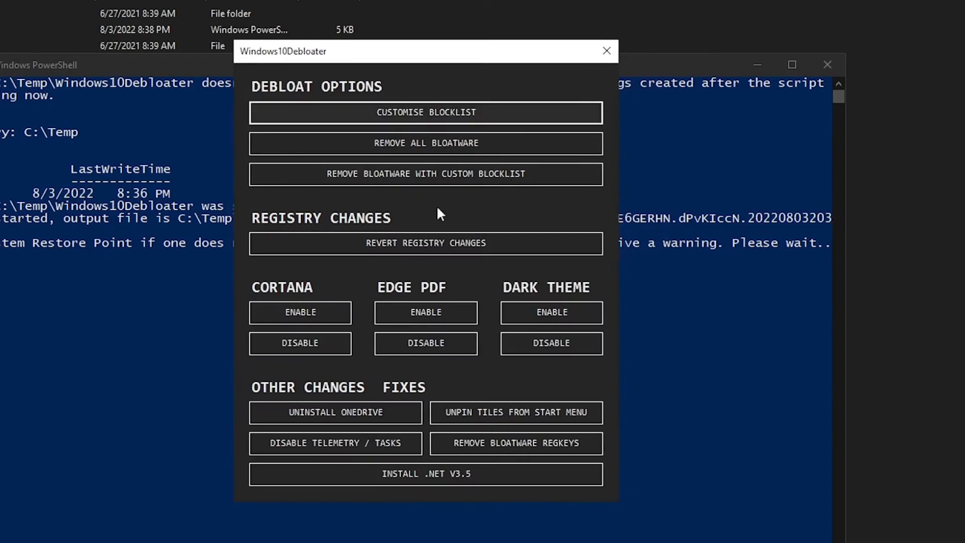
# - Reopen the allowlist and blocklist editor, review the checked apps, and close it
pyautogui.click(425, 112)
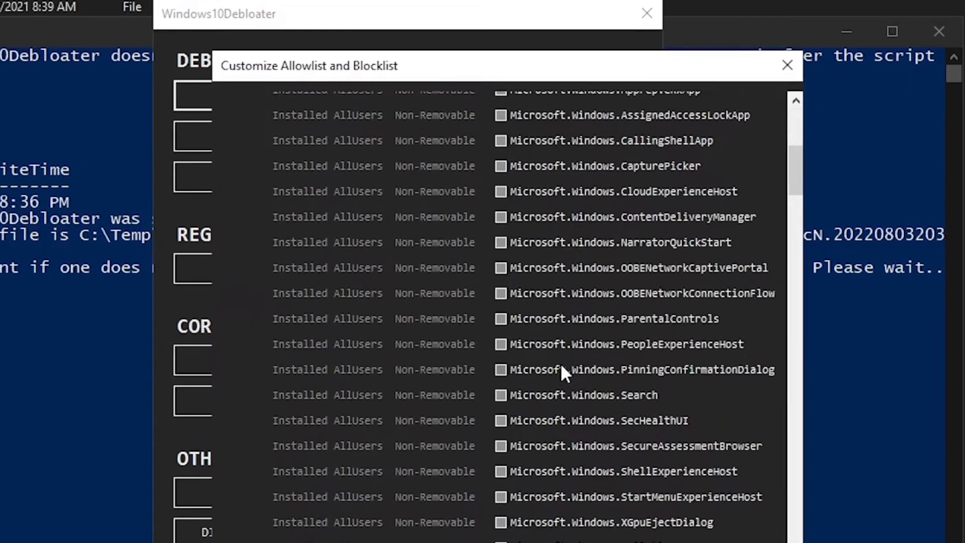
pyautogui.scroll(-3)
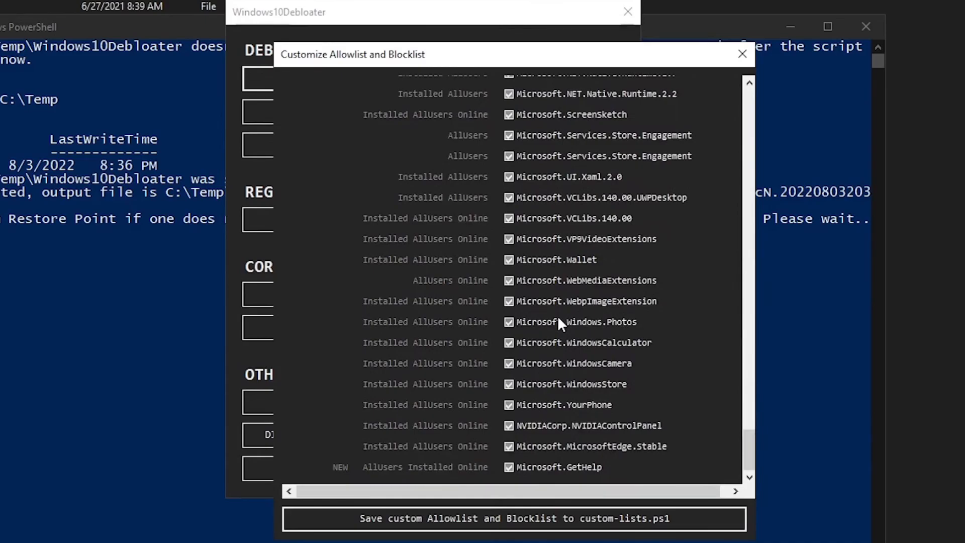
pyautogui.scroll(-3)
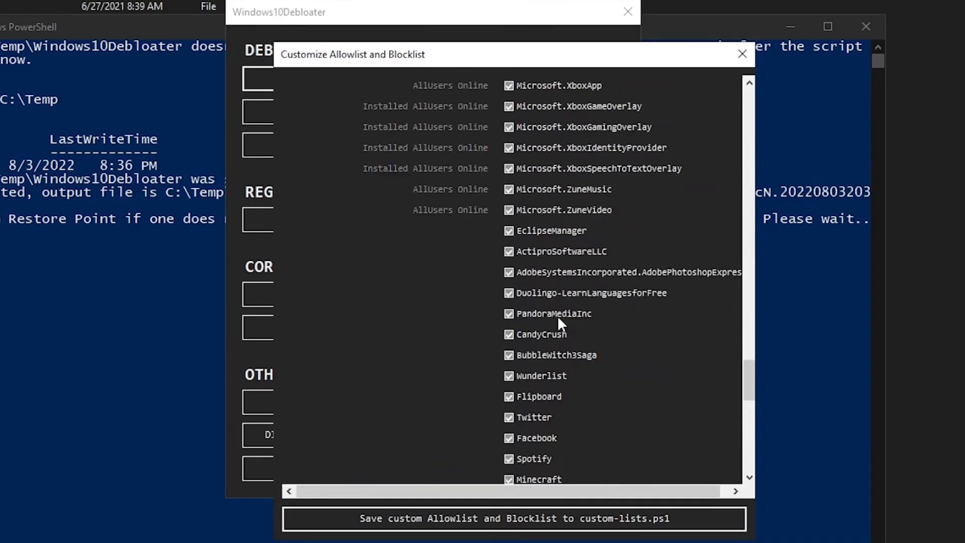
pyautogui.scroll(3)
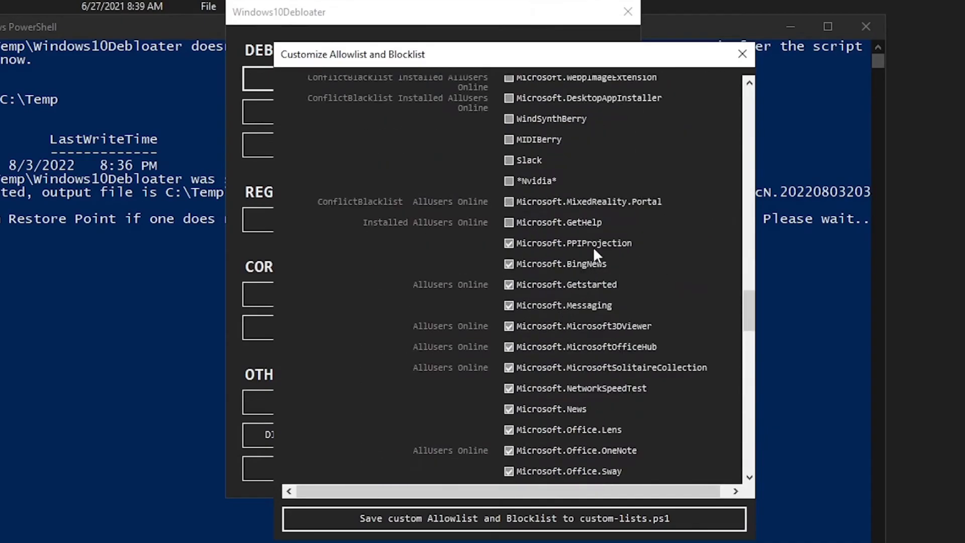
pyautogui.scroll(3)
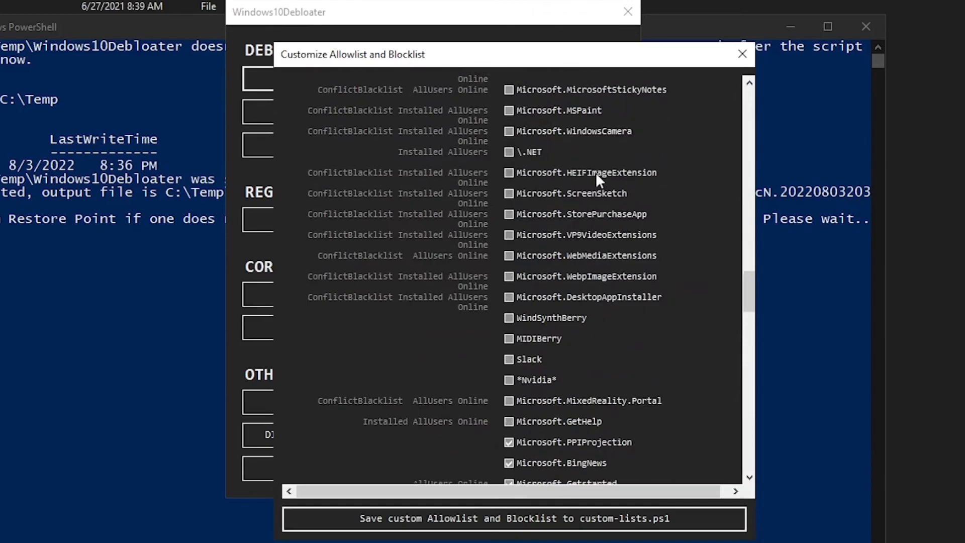
pyautogui.moveTo(576, 225)
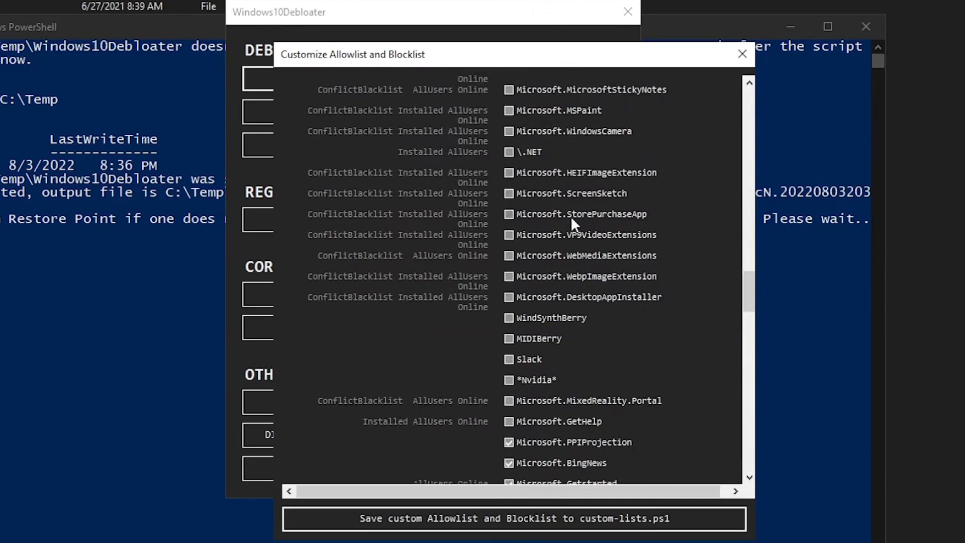
pyautogui.scroll(3)
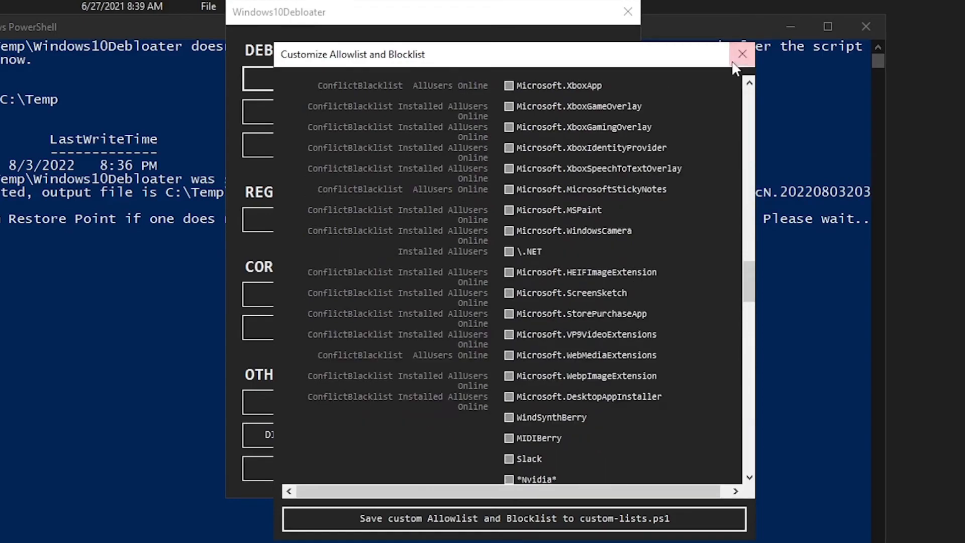
pyautogui.click(742, 54)
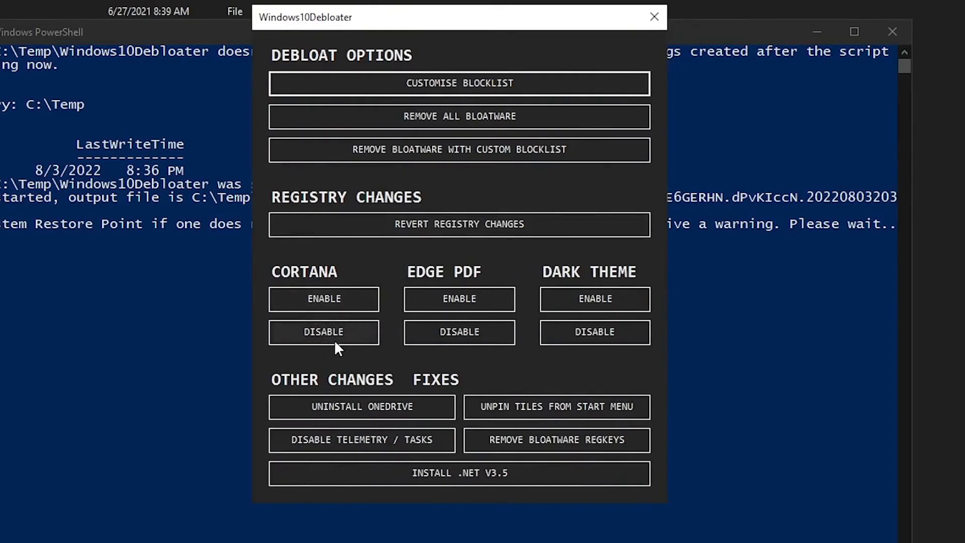
# - Disable Cortana from the Cortana section
pyautogui.click(323, 332)
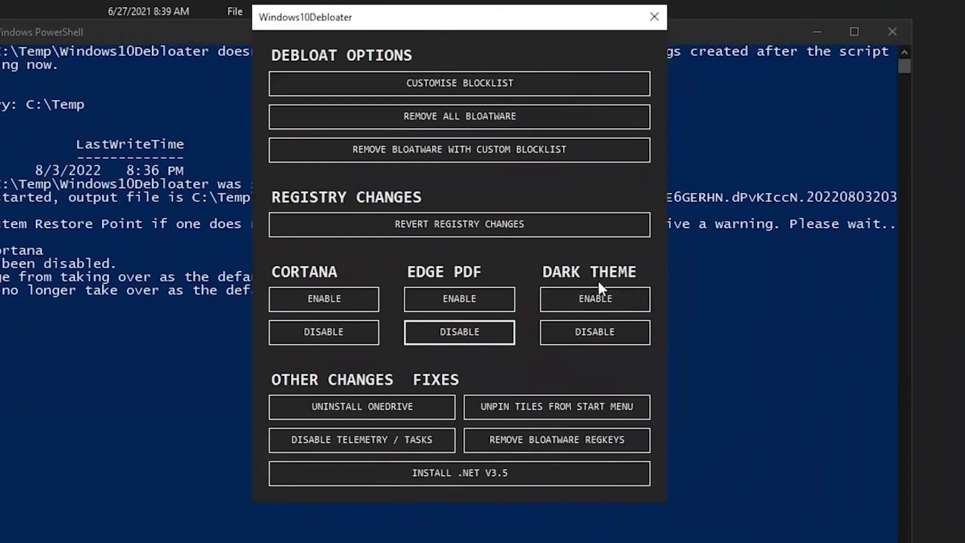
pyautogui.moveTo(385, 397)
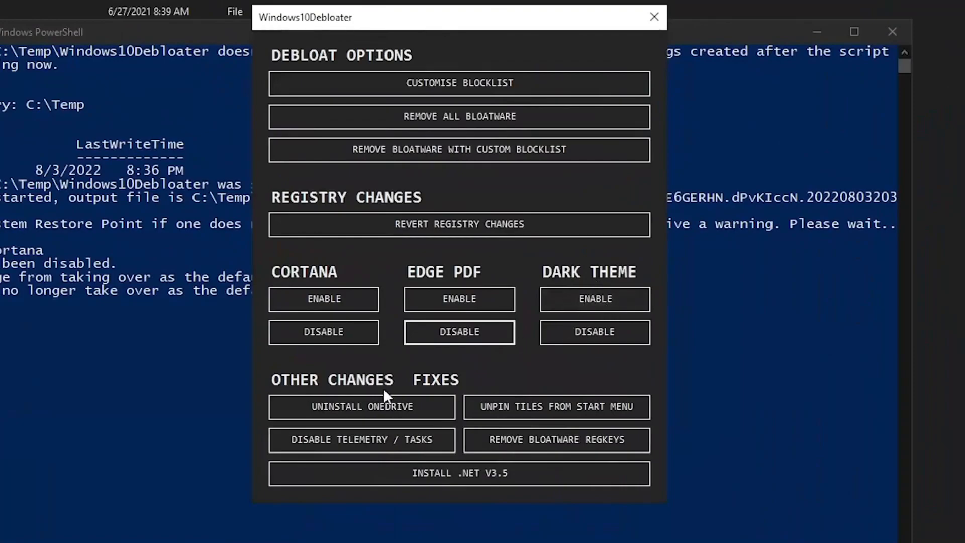
pyautogui.moveTo(360, 417)
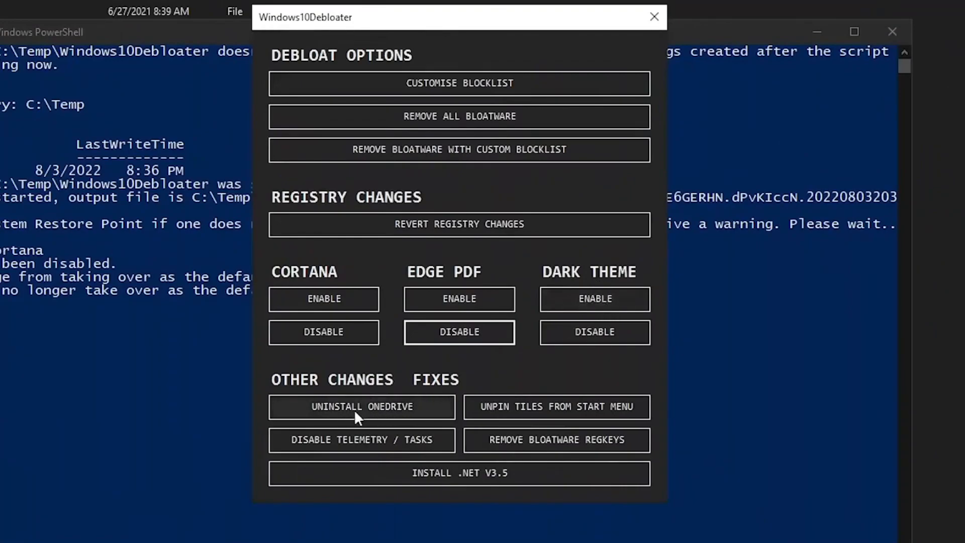
pyautogui.moveTo(555, 407)
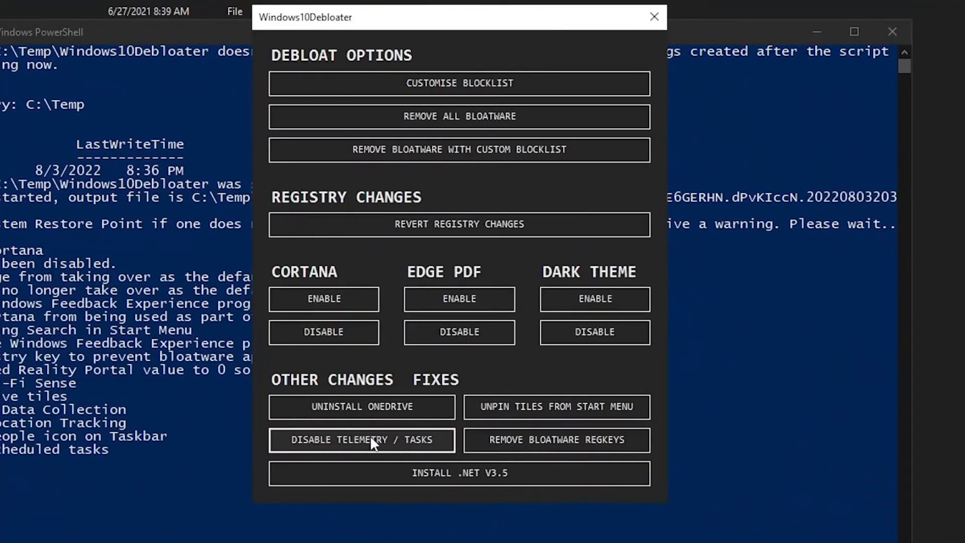
pyautogui.moveTo(563, 448)
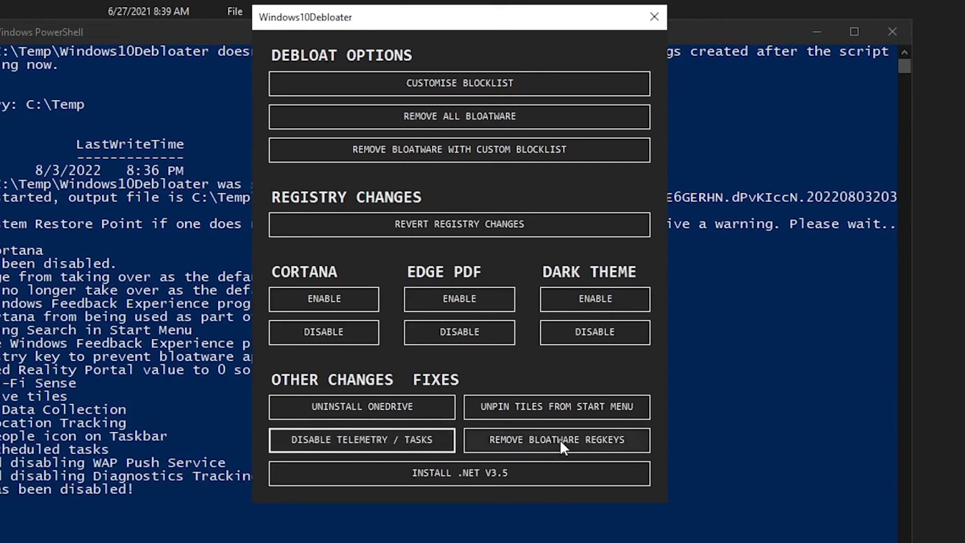
# - Run Remove Bloatware Regkeys to clear the bloatware registry entries
pyautogui.click(555, 439)
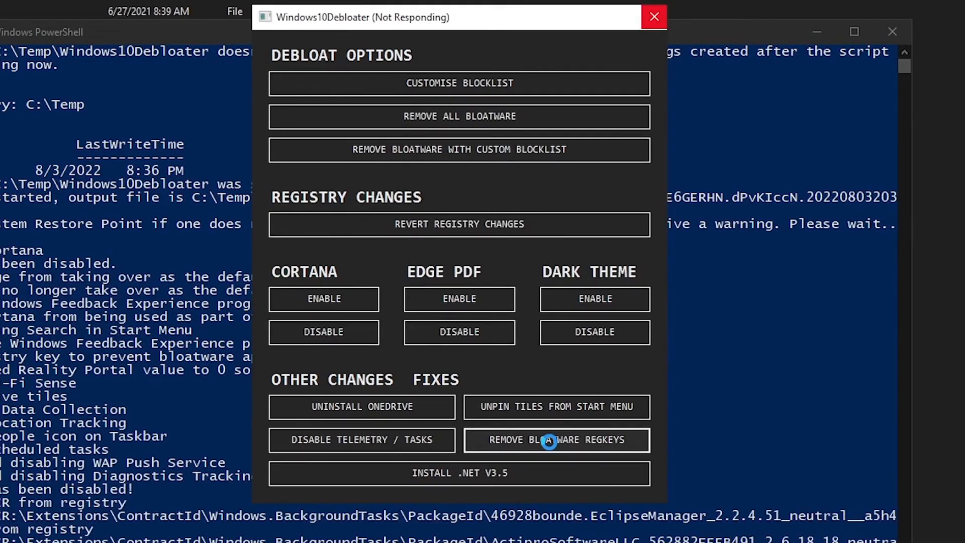
pyautogui.click(549, 440)
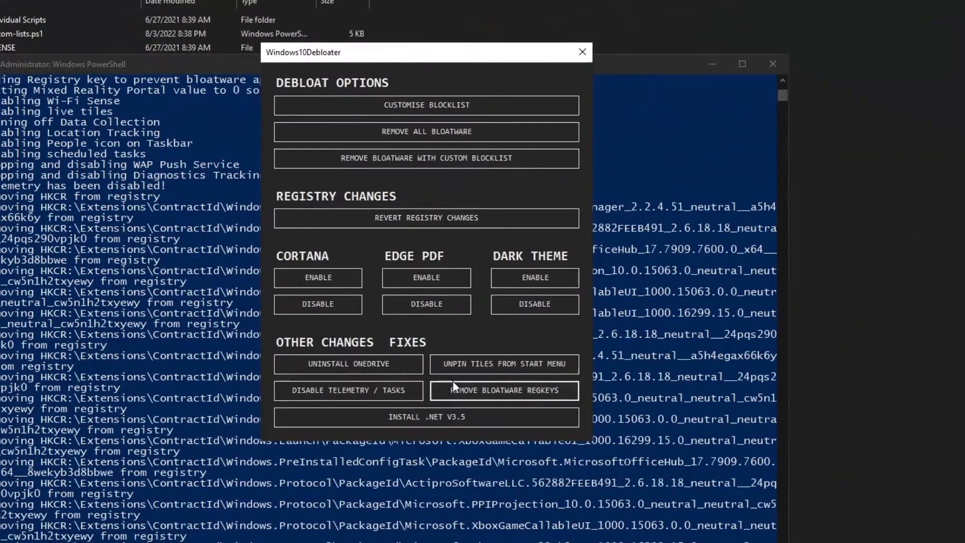
pyautogui.moveTo(382, 425)
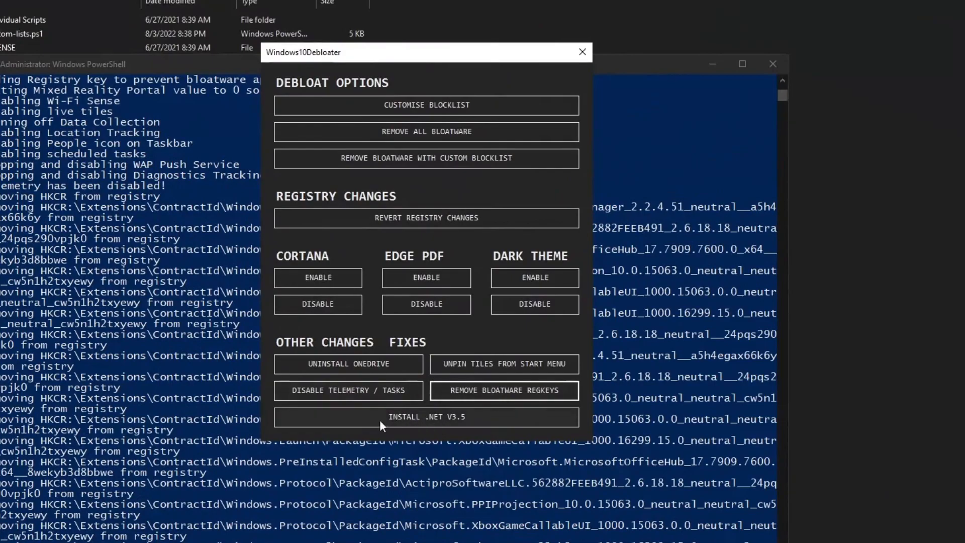
pyautogui.moveTo(440, 428)
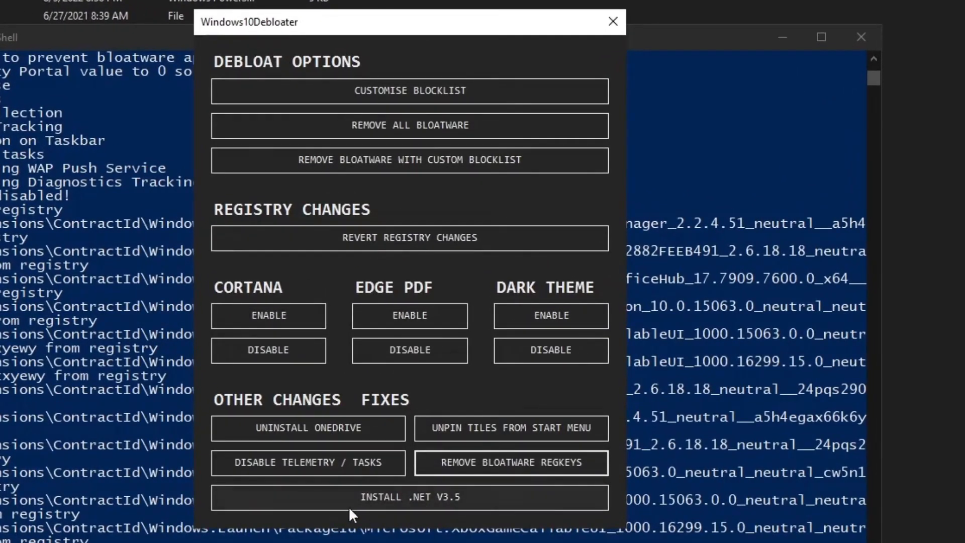
pyautogui.moveTo(436, 515)
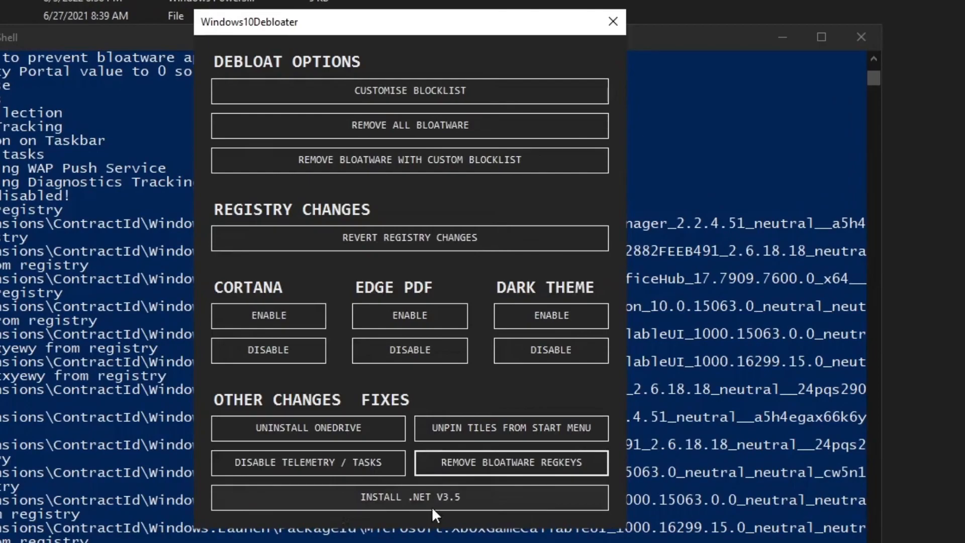
pyautogui.moveTo(540, 420)
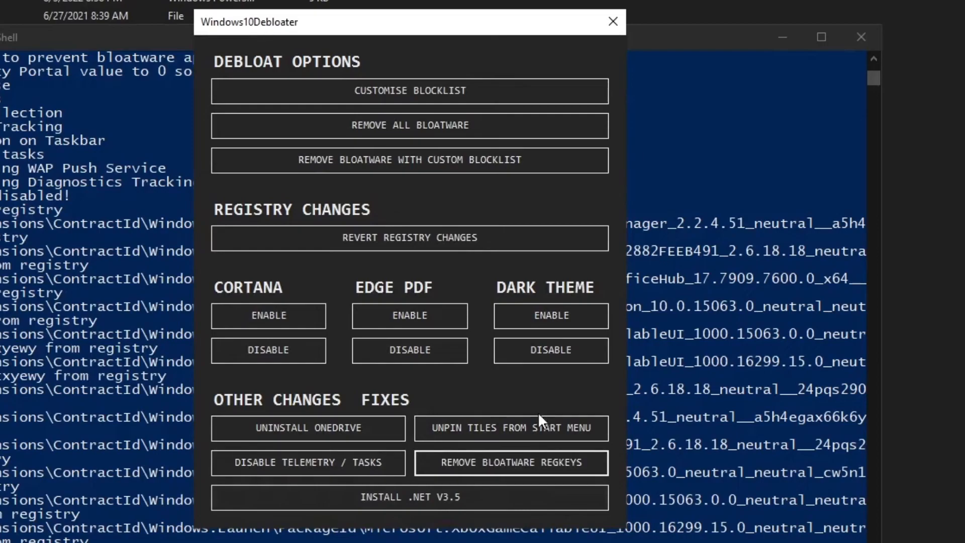
pyautogui.moveTo(441, 384)
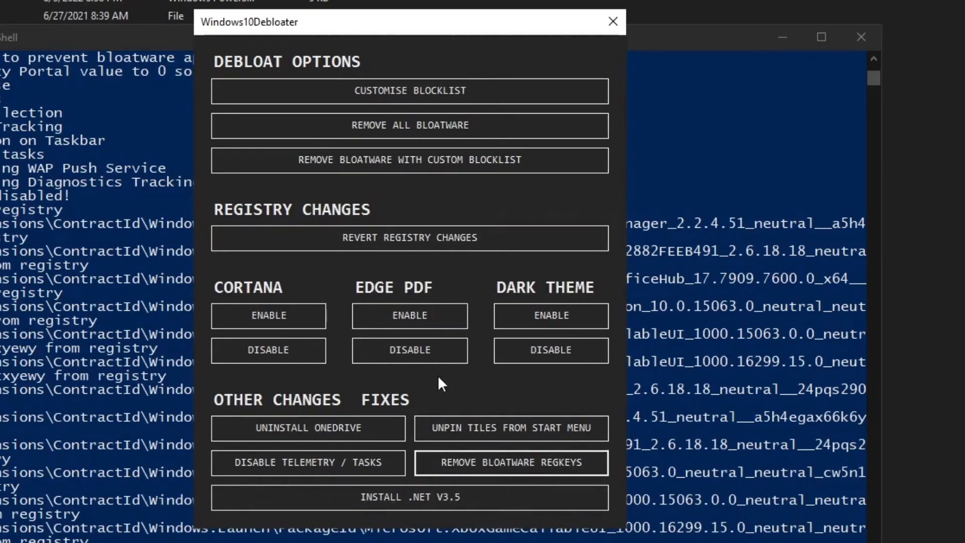
pyautogui.moveTo(497, 468)
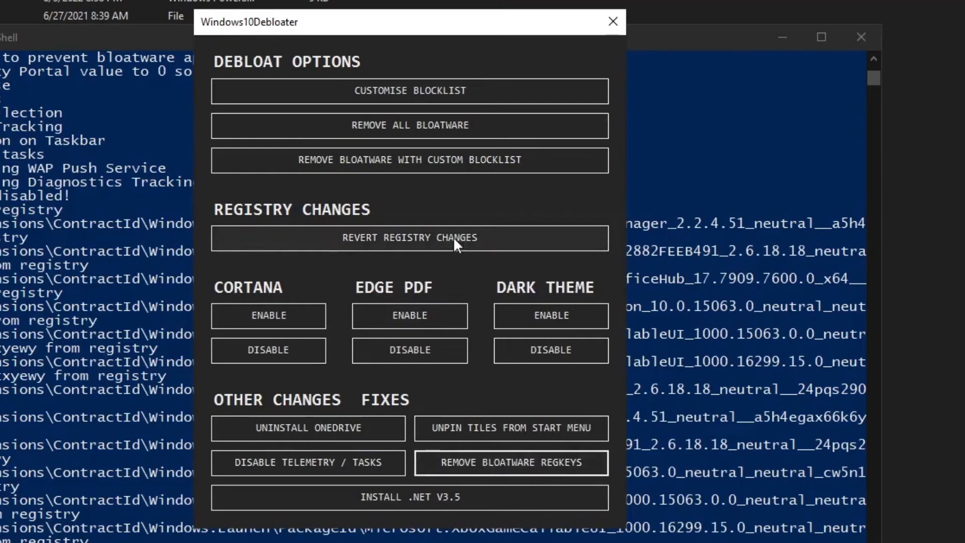
pyautogui.moveTo(318, 339)
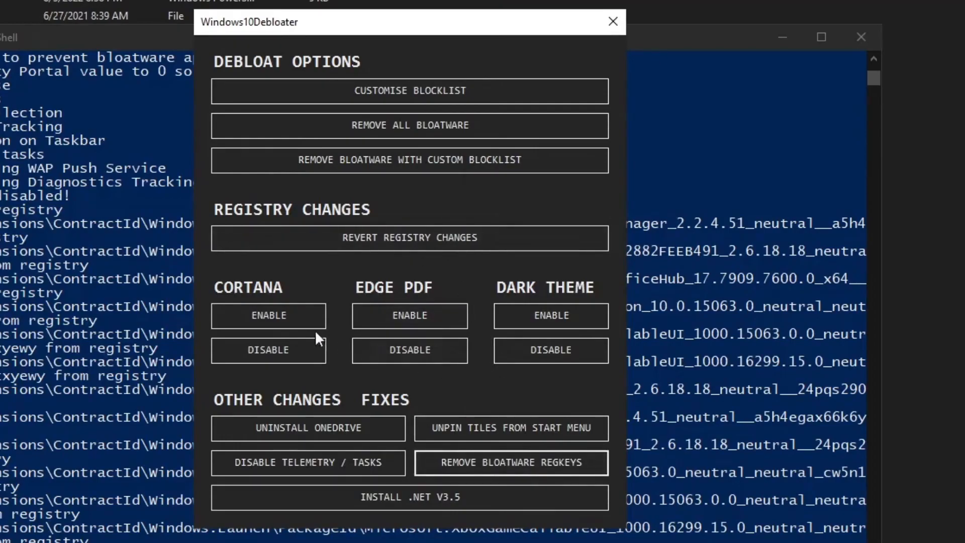
pyautogui.moveTo(411, 206)
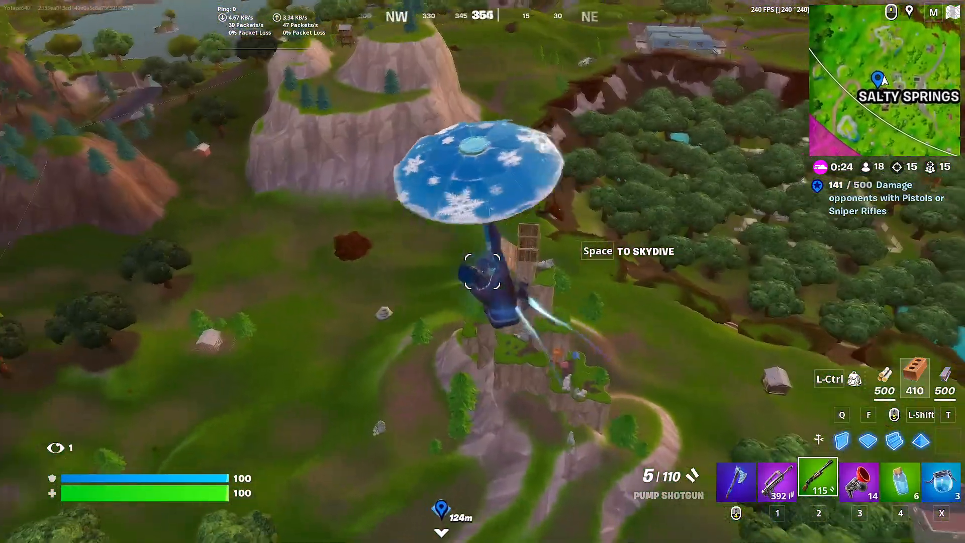
# - Skydive down near Salty Springs and fire the grappler at the wooden build
pyautogui.press('space')
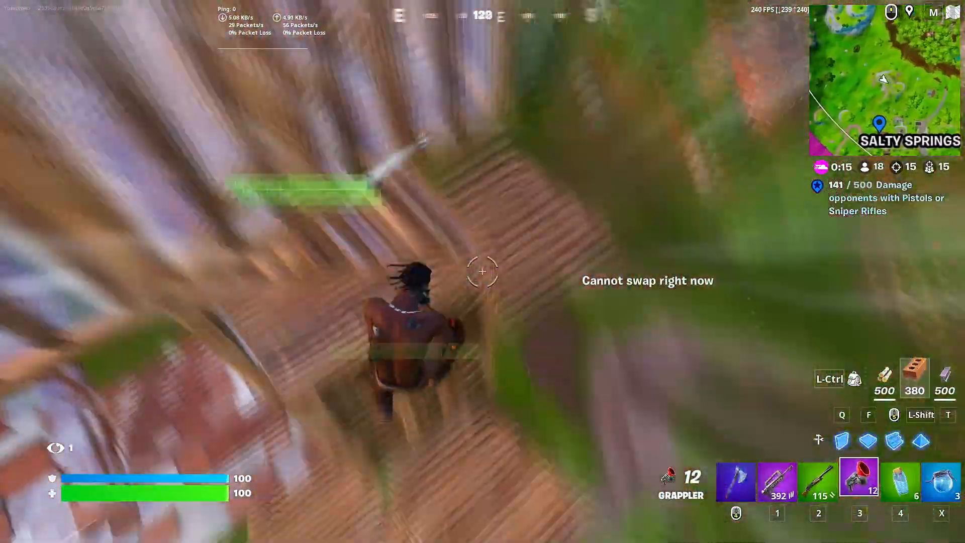
pyautogui.click(482, 270)
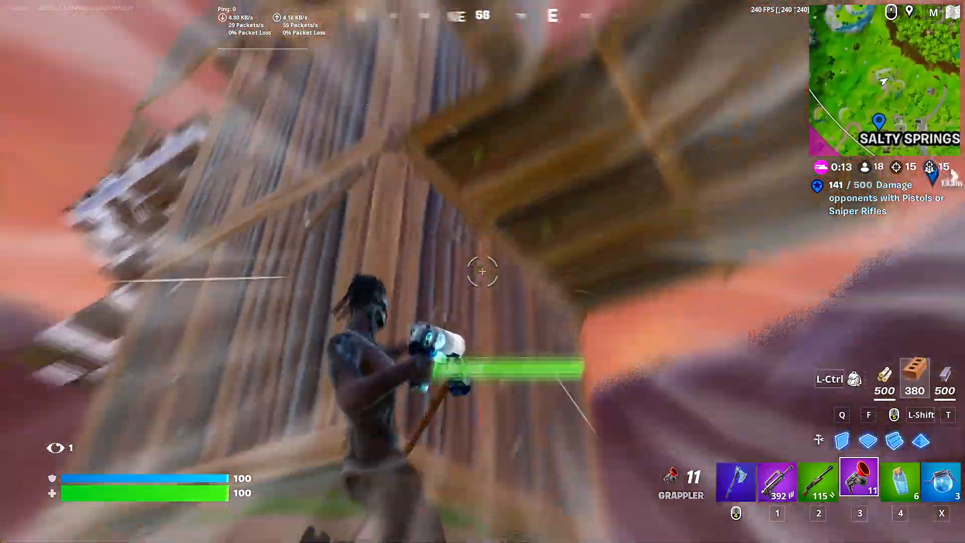